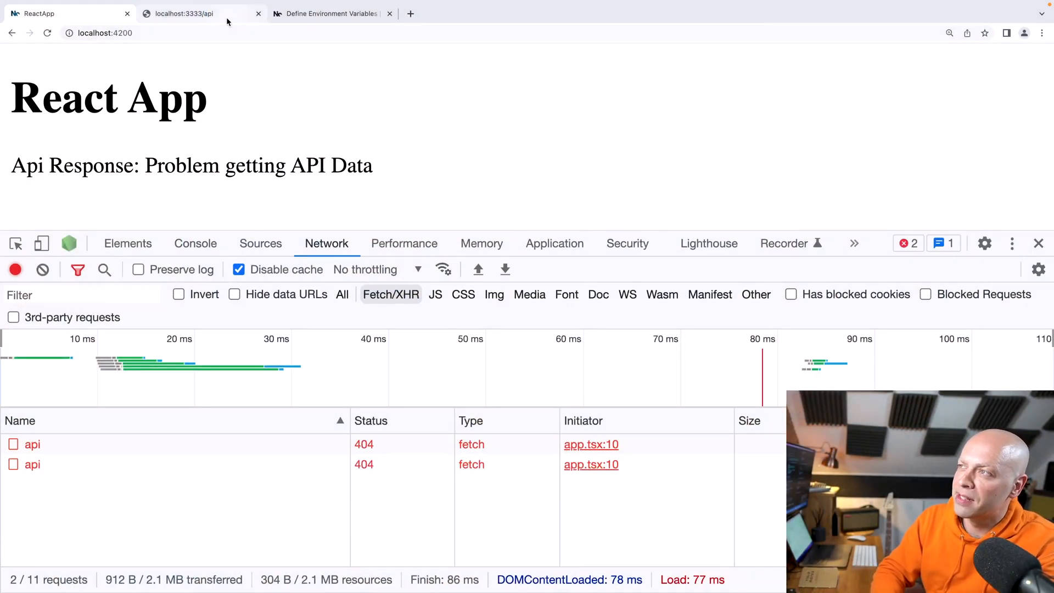
# Check the Express API's welcome response at localhost:3333/api, then return to the React App tab
pyautogui.click(181, 13)
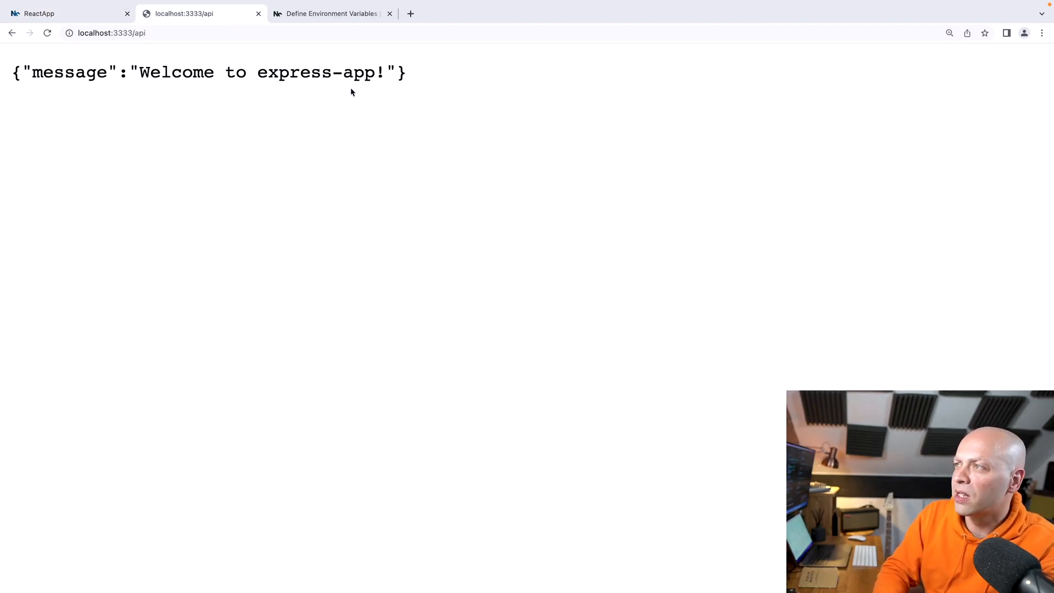
pyautogui.click(61, 13)
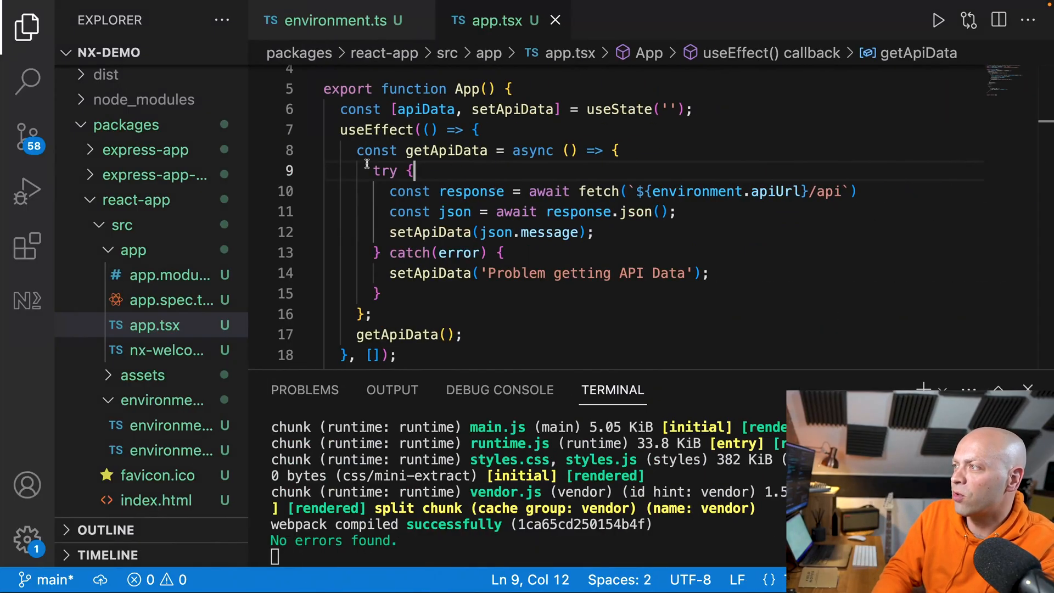
pyautogui.scroll(-3)
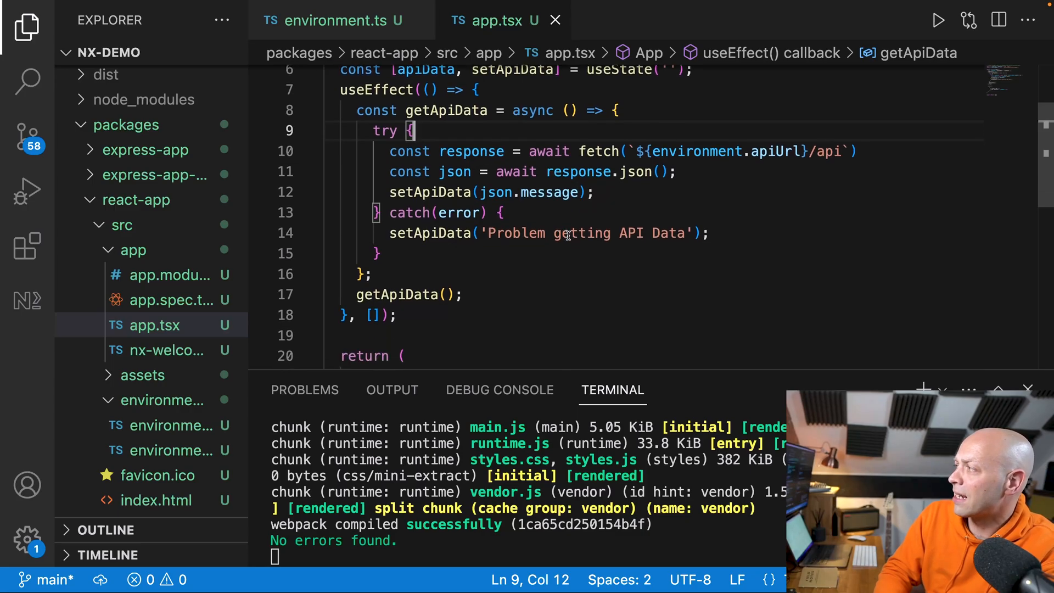
pyautogui.scroll(-3)
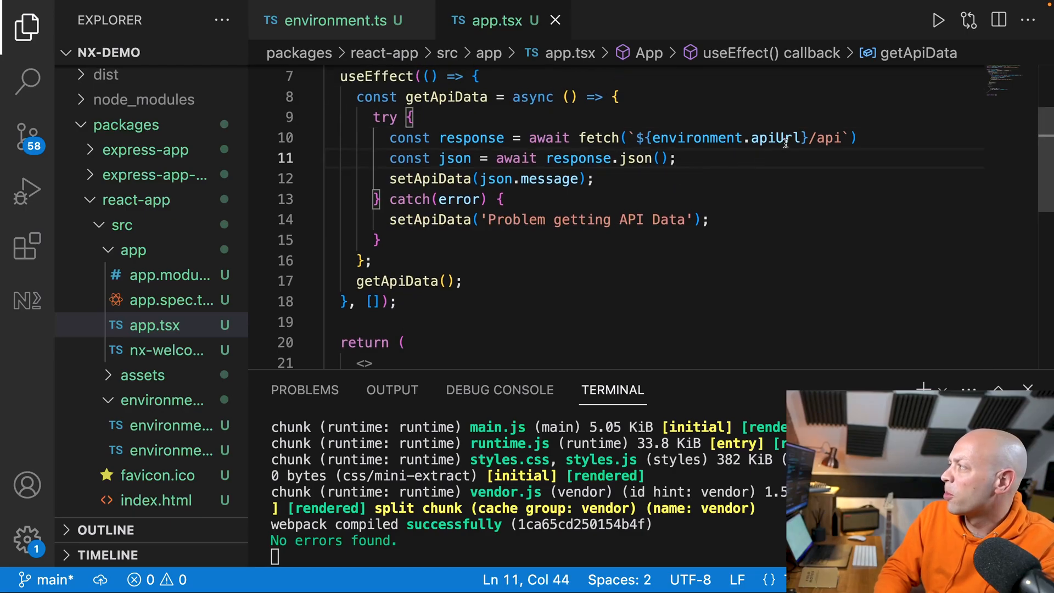
pyautogui.doubleClick(726, 138)
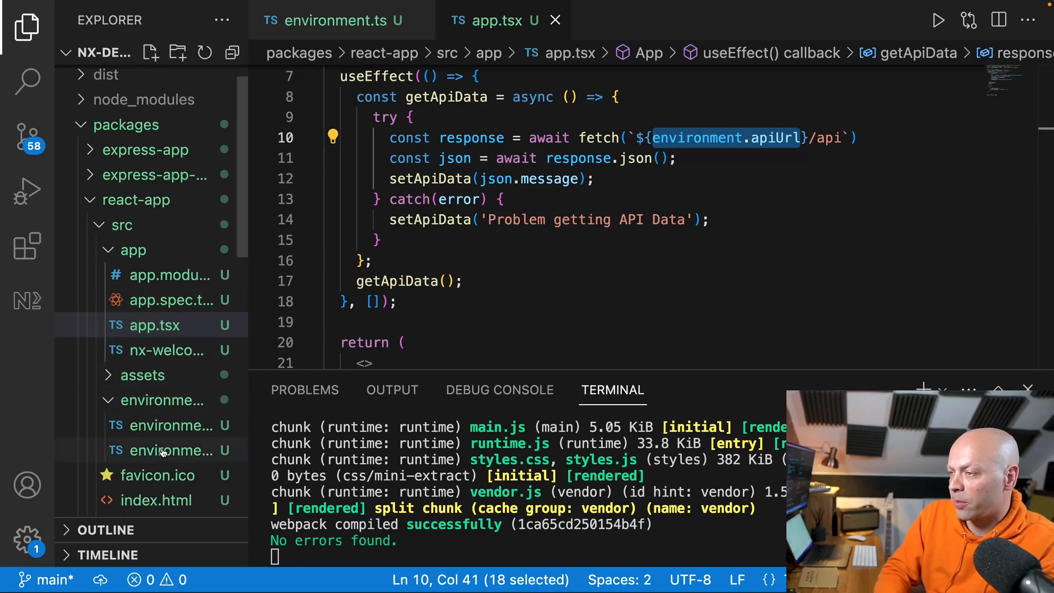
# Open react-app's environment.ts and select the API_URL variable name
pyautogui.click(161, 450)
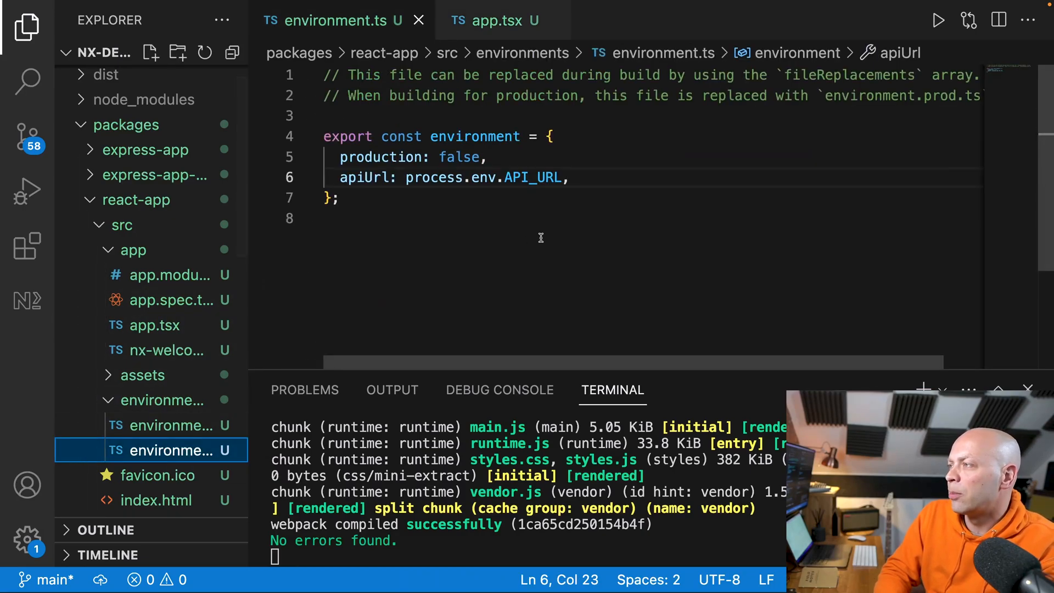
pyautogui.moveTo(533, 177)
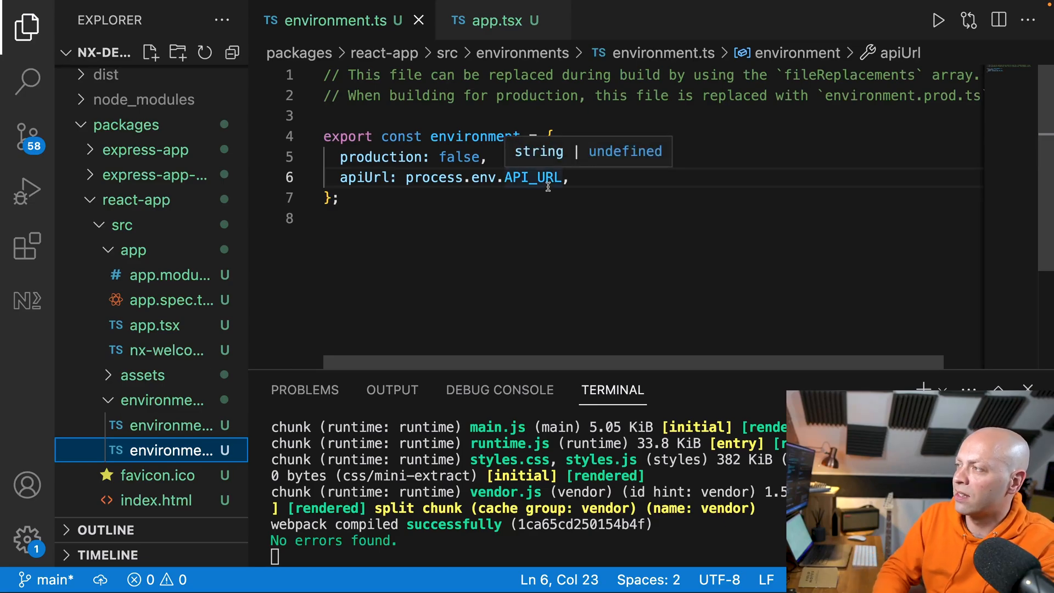
pyautogui.moveTo(548, 178)
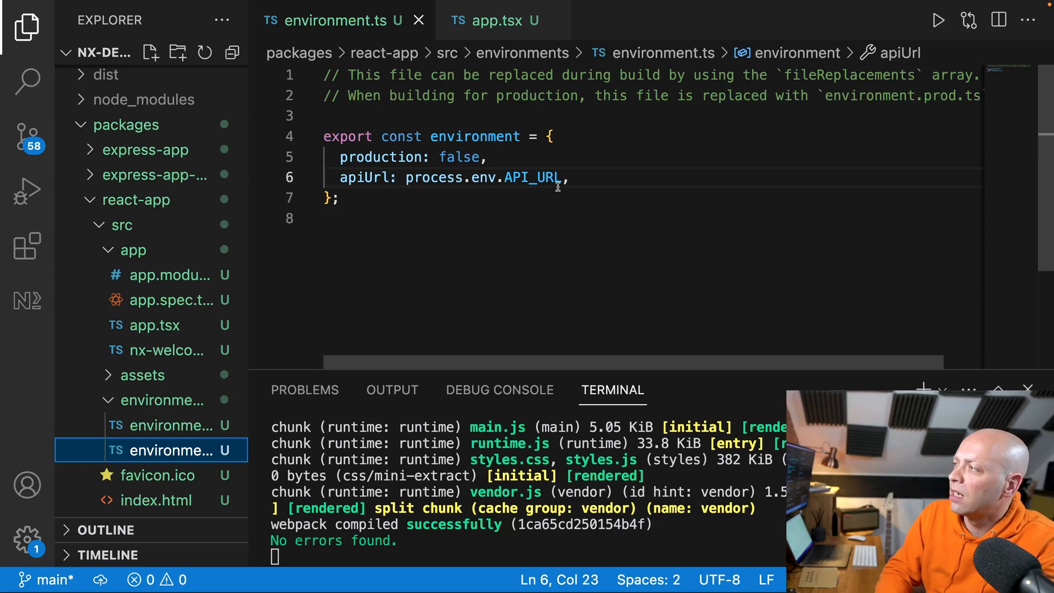
pyautogui.doubleClick(546, 177)
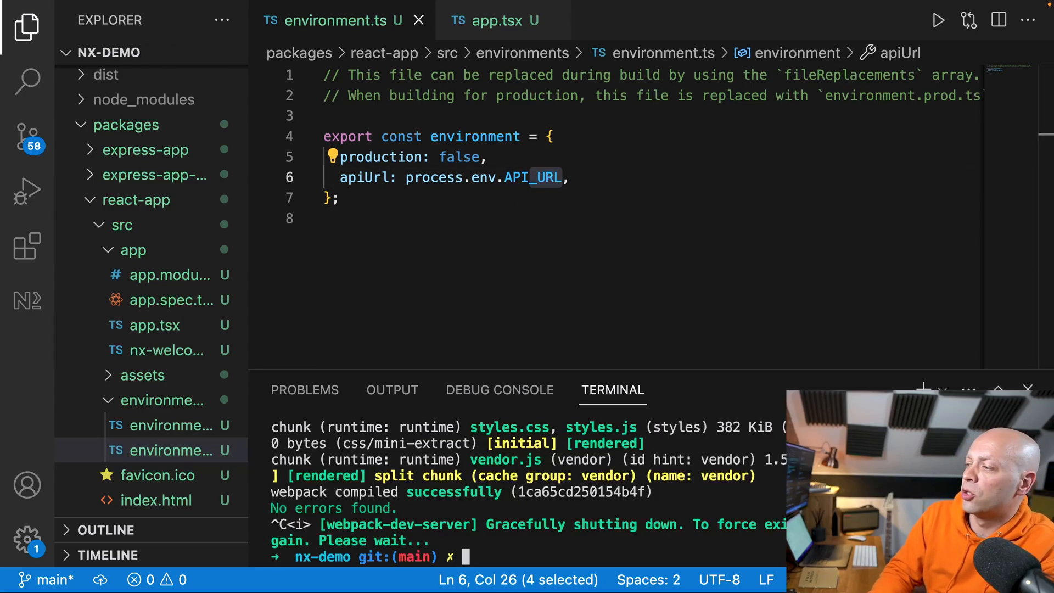
pyautogui.write('export')
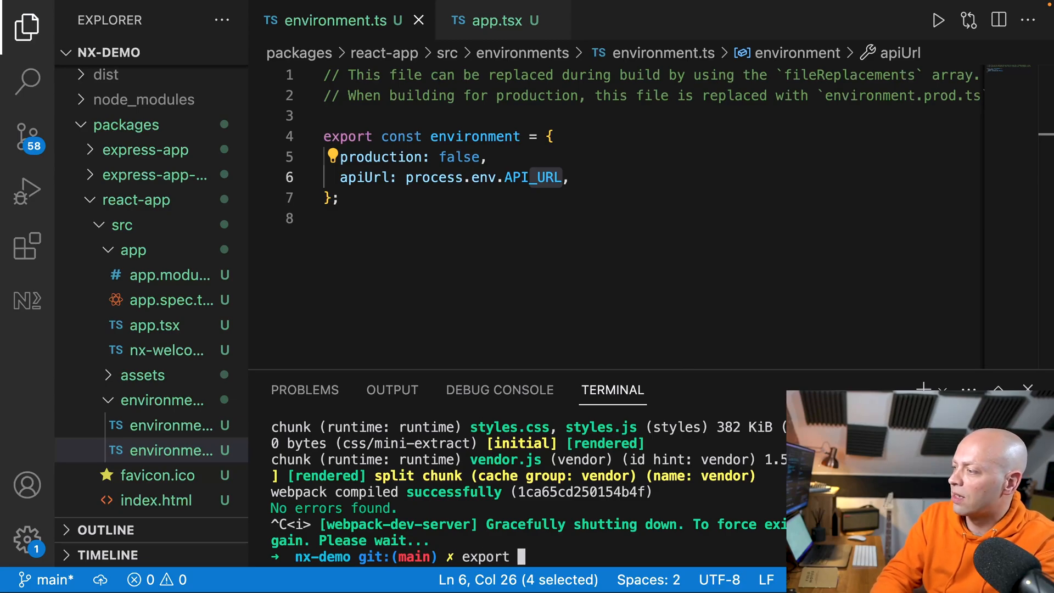
pyautogui.write('API_UR')
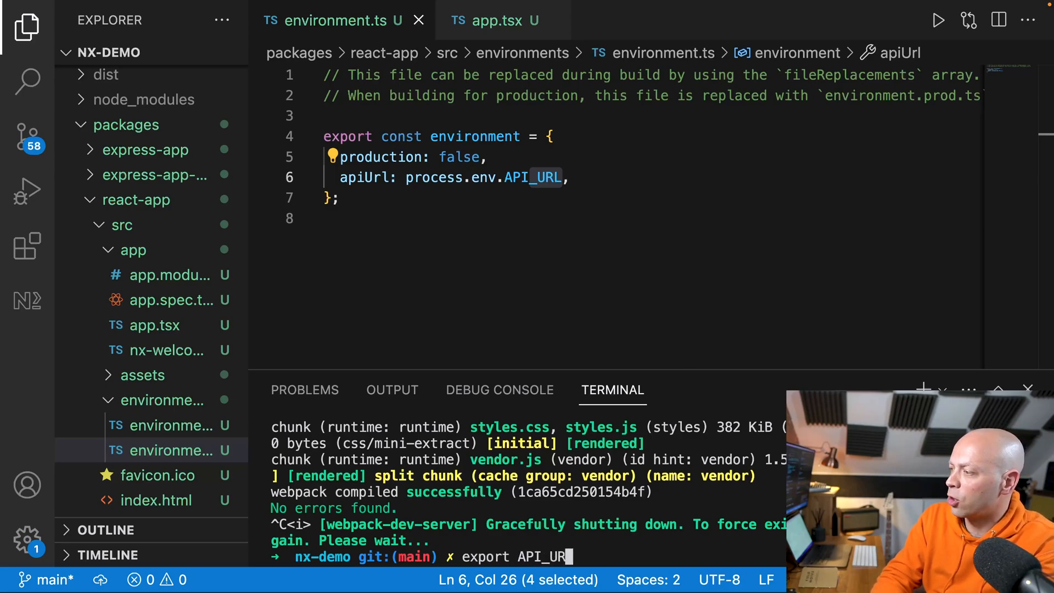
pyautogui.write('L=')
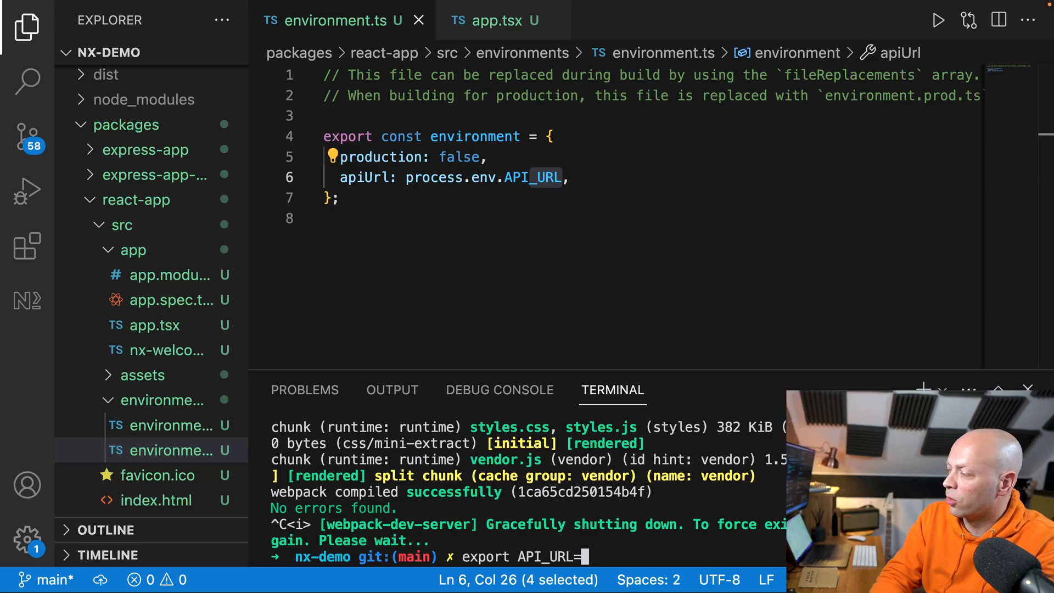
pyautogui.write('http://localhost:3333')
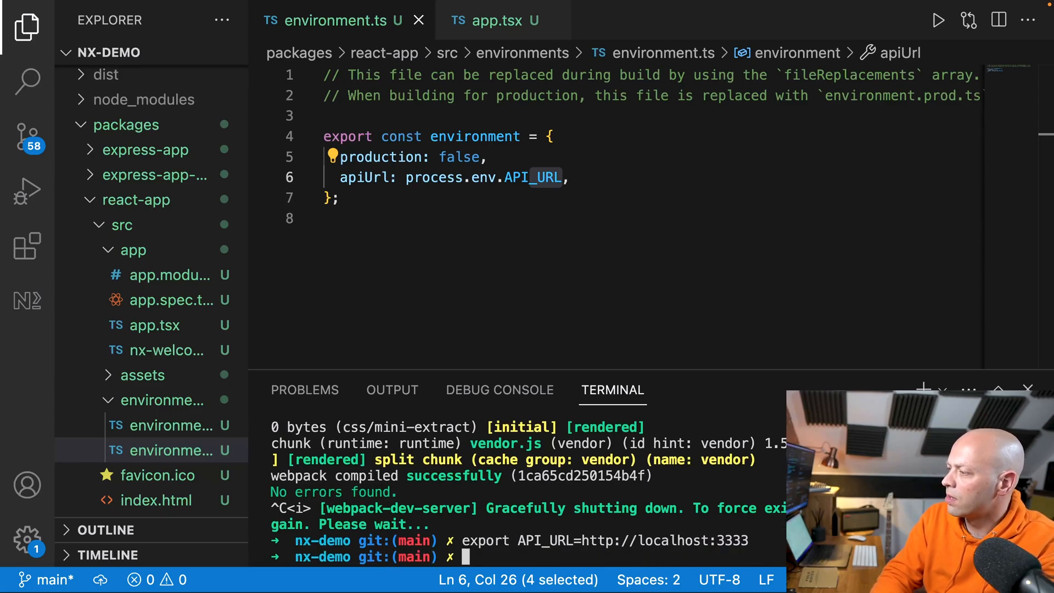
pyautogui.write('nx run react-app:serve')
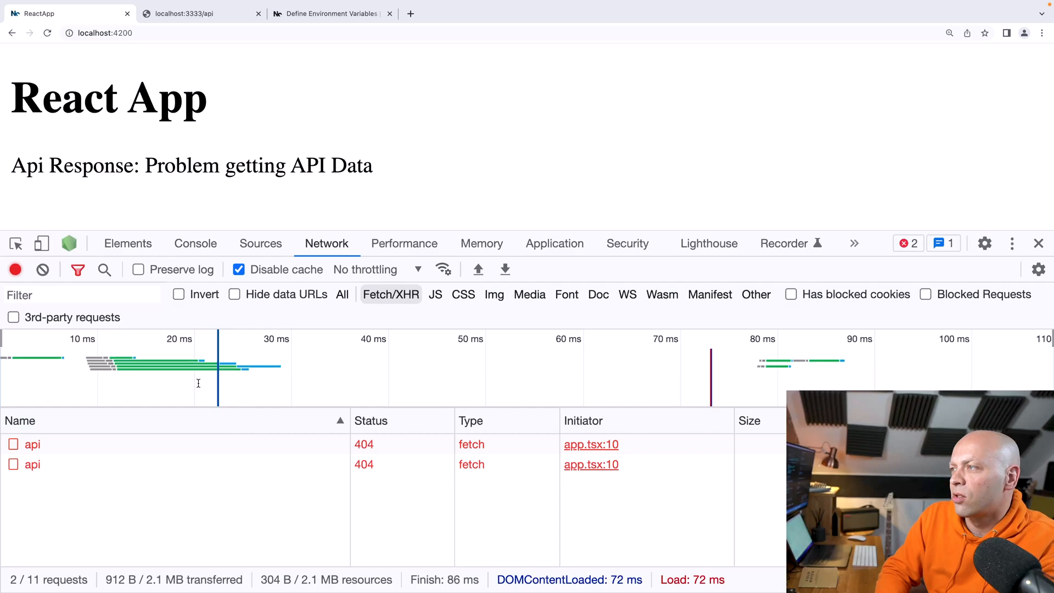
pyautogui.click(32, 464)
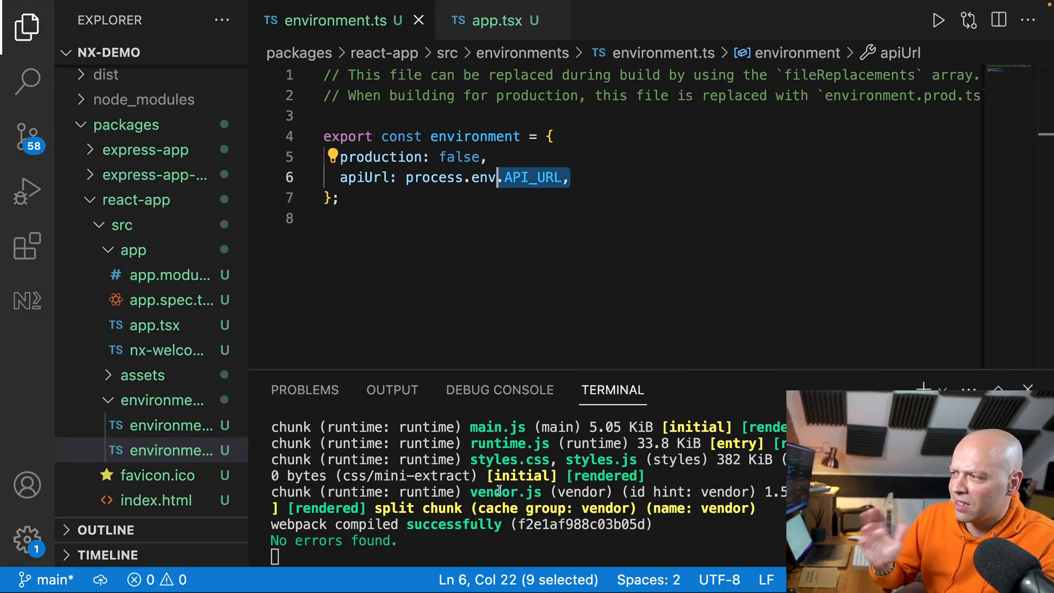
# Stop the dev server, export API_URL, and prefix the variable with NX_ in environment.ts
pyautogui.press('ctrl+c')
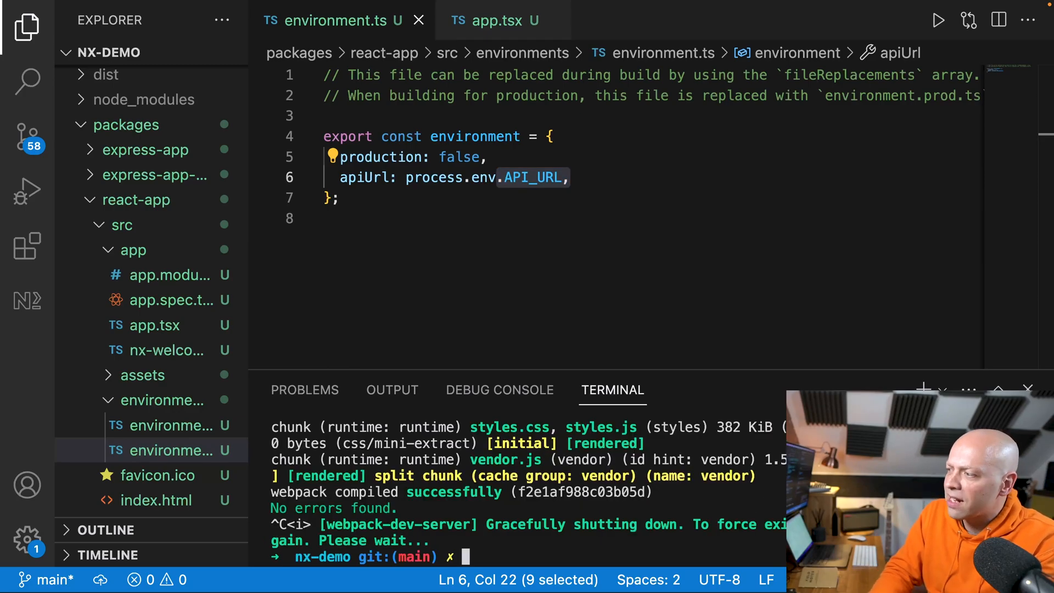
pyautogui.write('export API_URL=http://localhost:3333')
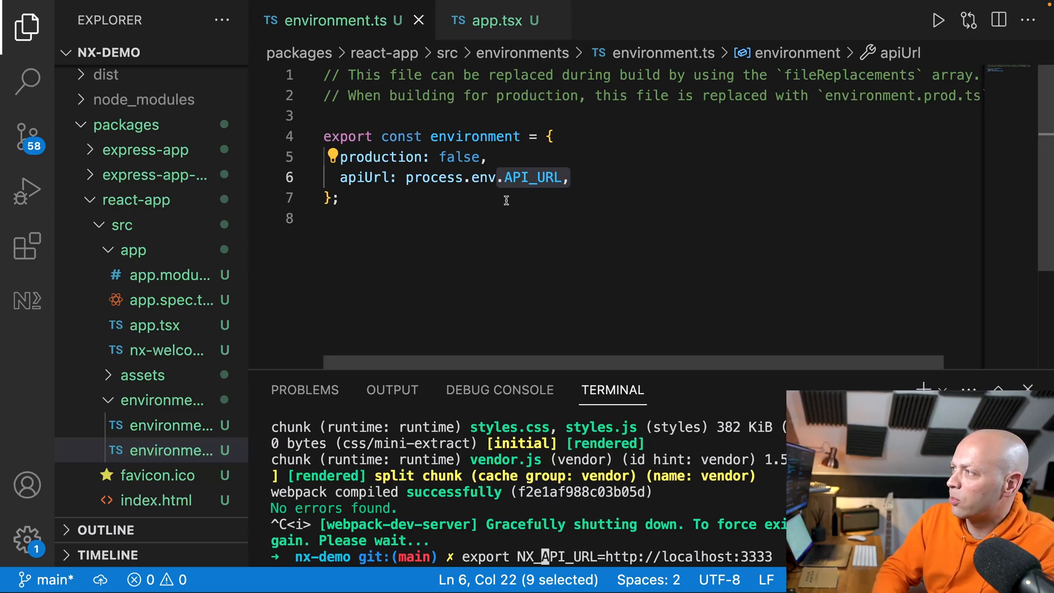
pyautogui.write('NX_')
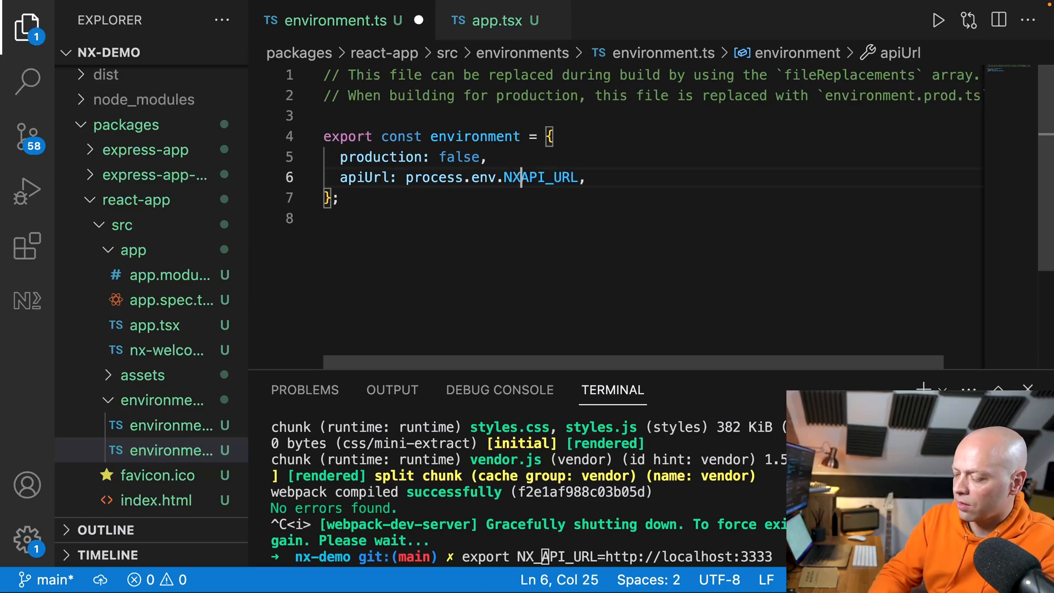
pyautogui.write('_')
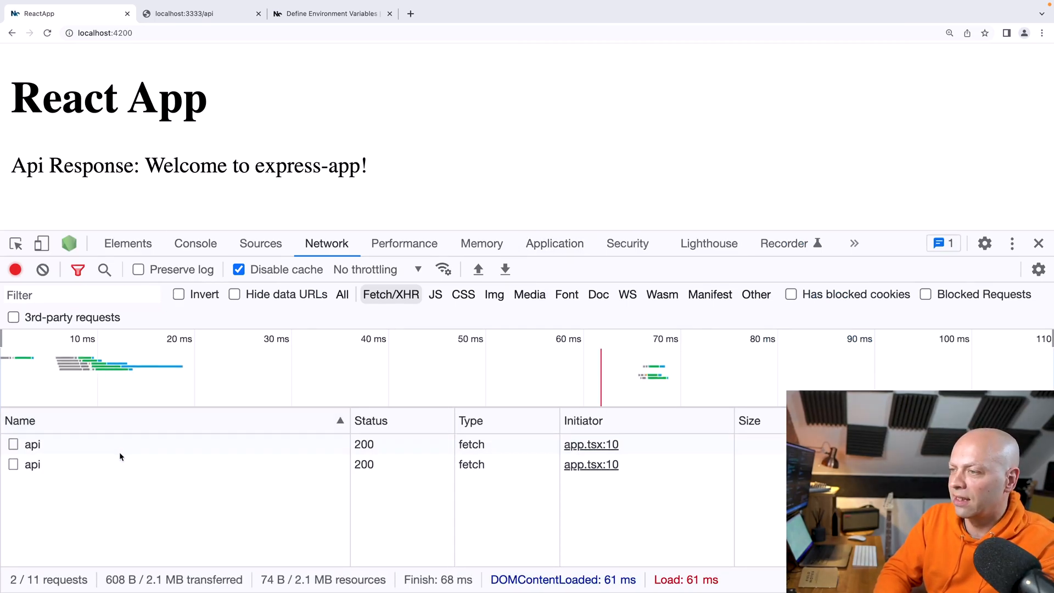
pyautogui.click(33, 464)
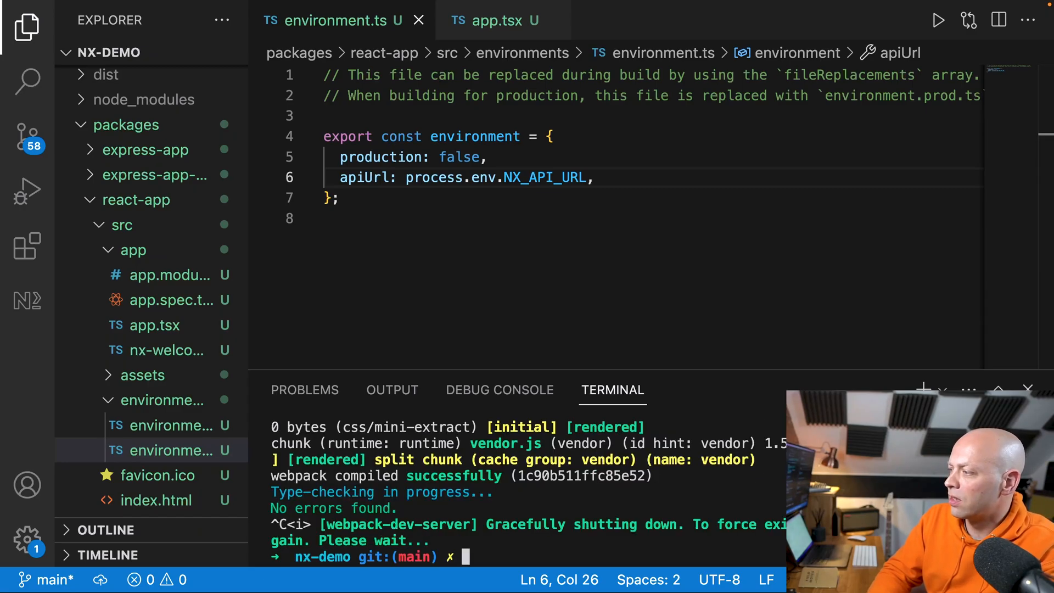
pyautogui.write('export NX_API_URL=http://localhost:3333')
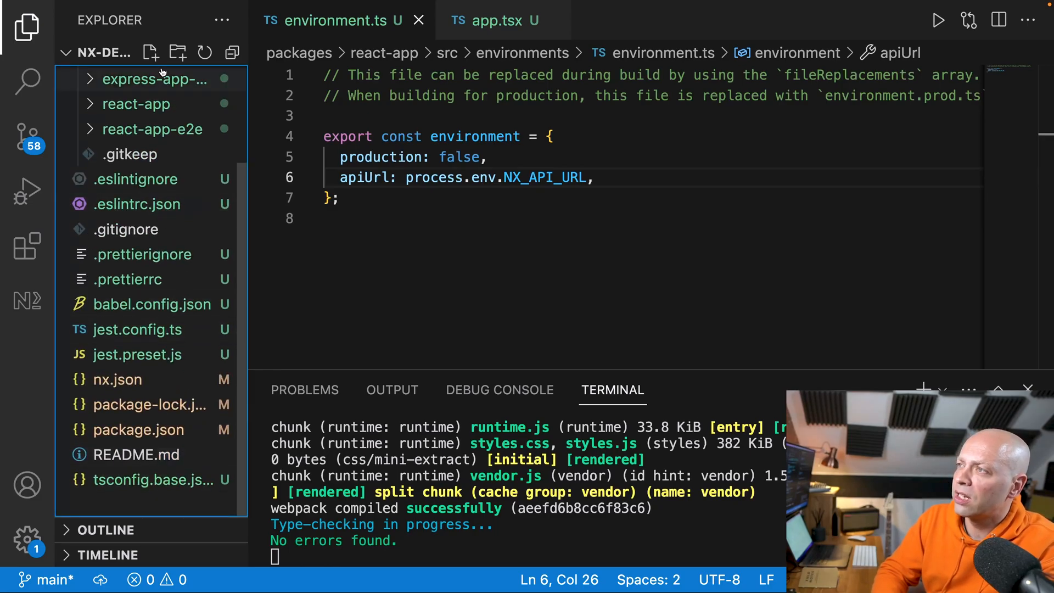
pyautogui.click(150, 53)
pyautogui.write('.env')
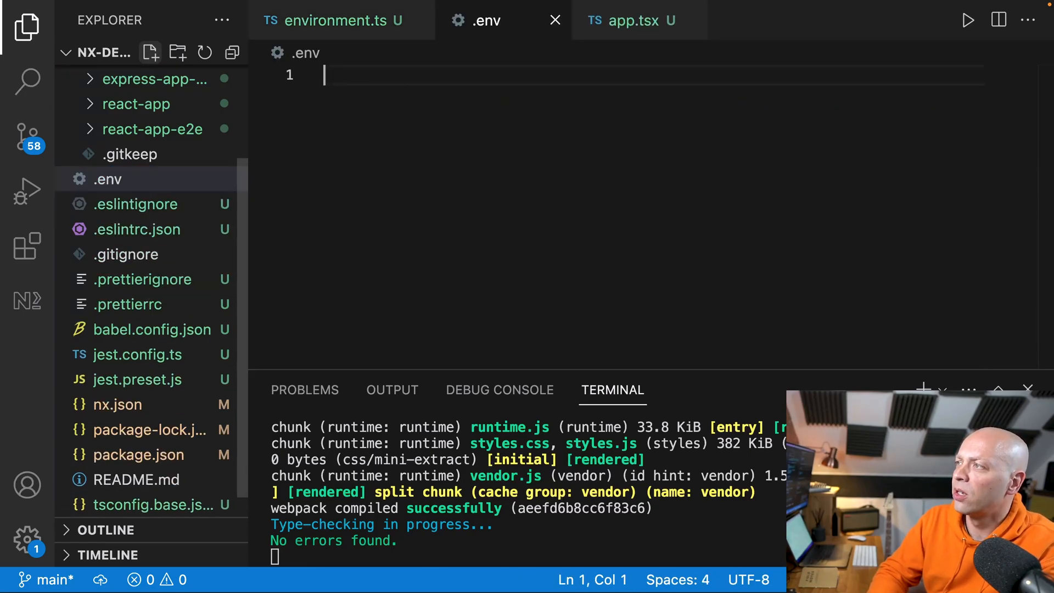
pyautogui.write('NX')
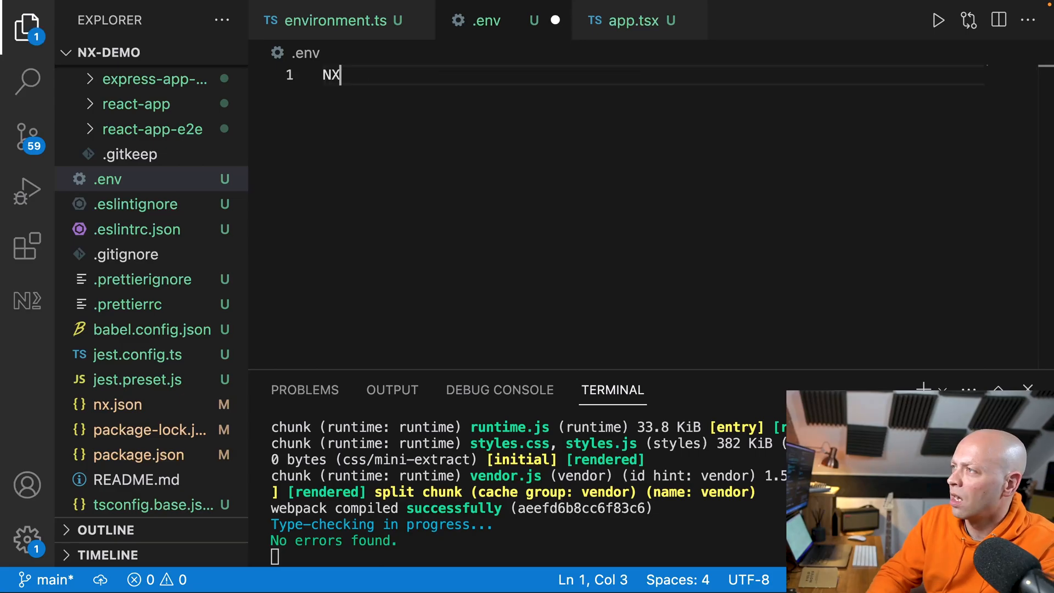
pyautogui.write('_API_URL=')
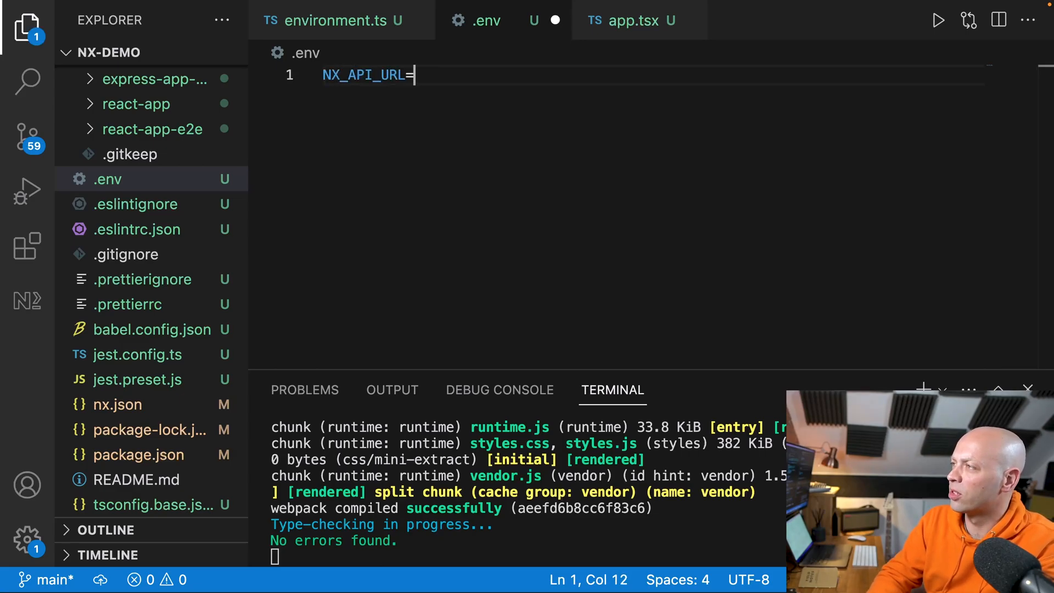
pyautogui.write('http')
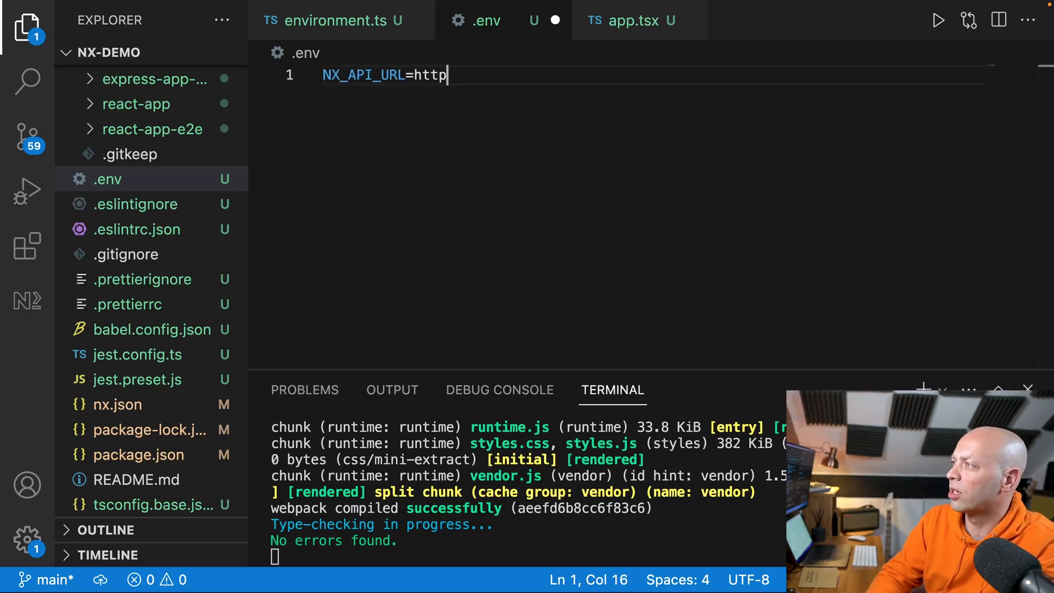
pyautogui.write('://localhost')
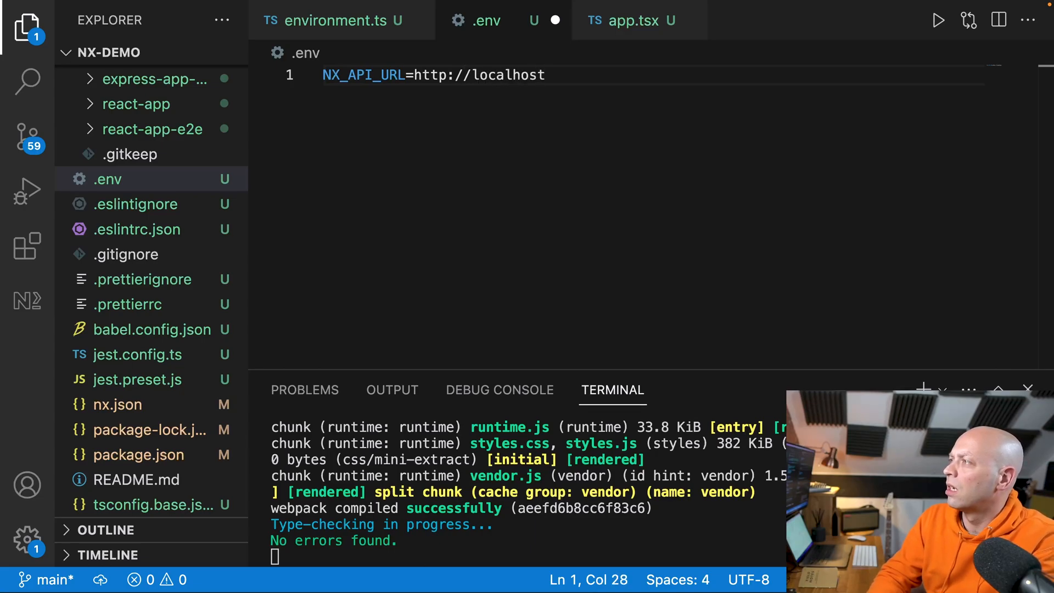
pyautogui.write(':3333')
pyautogui.click(529, 556)
pyautogui.write('nx run react-app:serve')
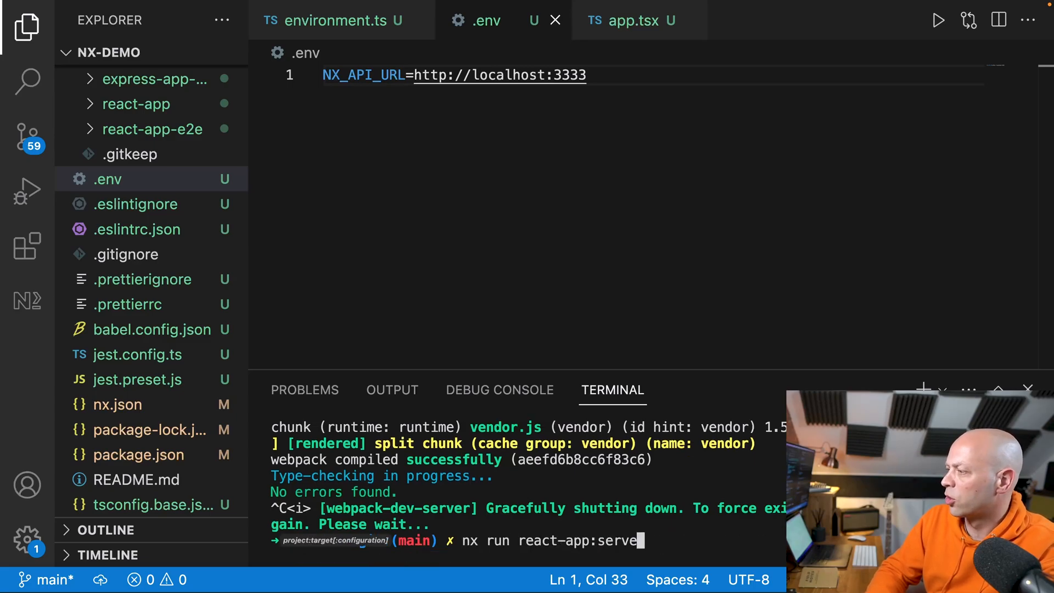
pyautogui.press('Enter')
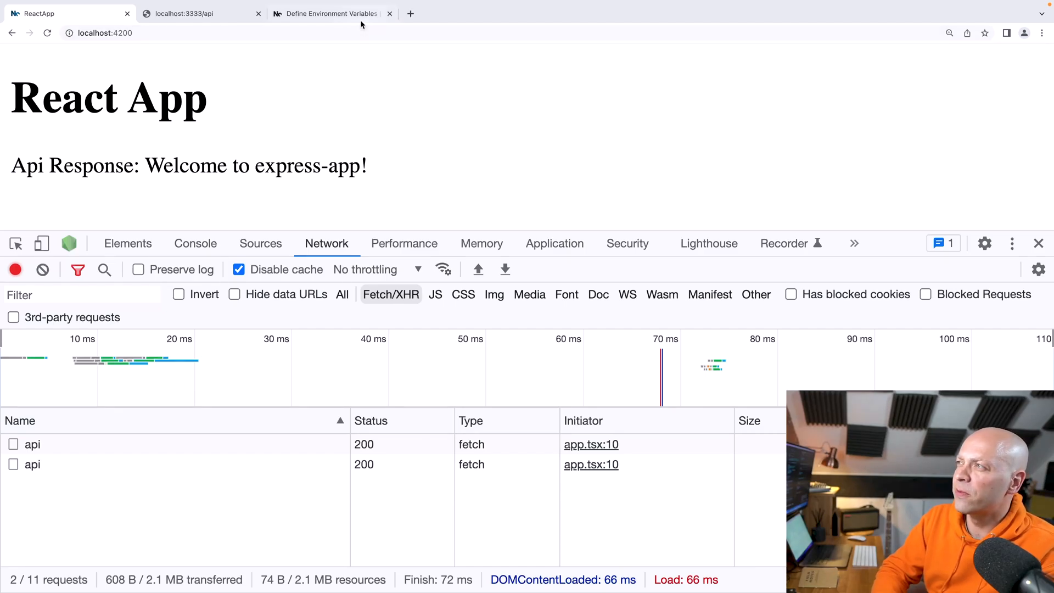
pyautogui.click(329, 13)
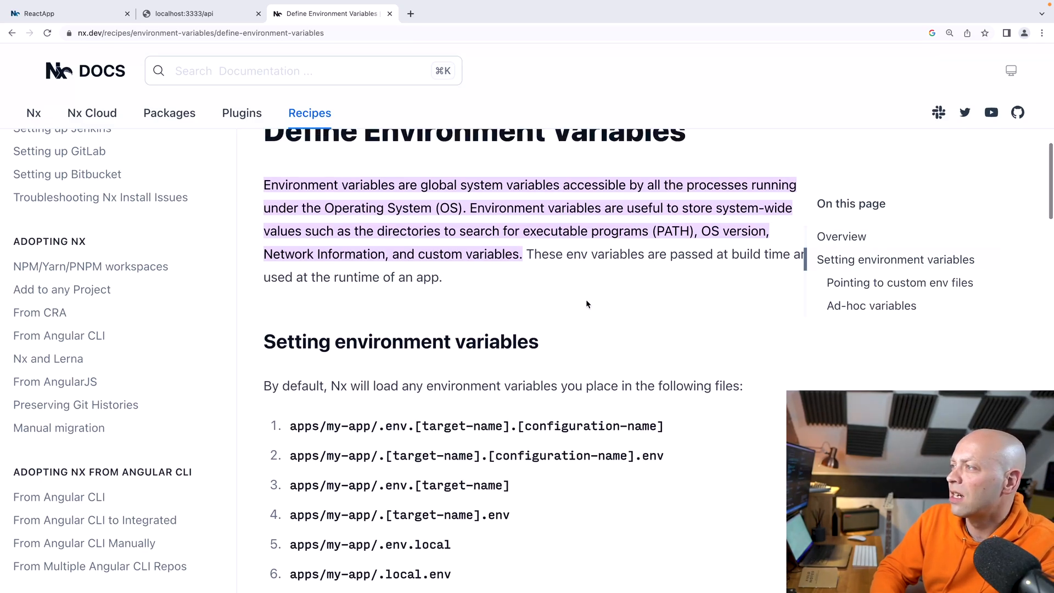
pyautogui.scroll(3)
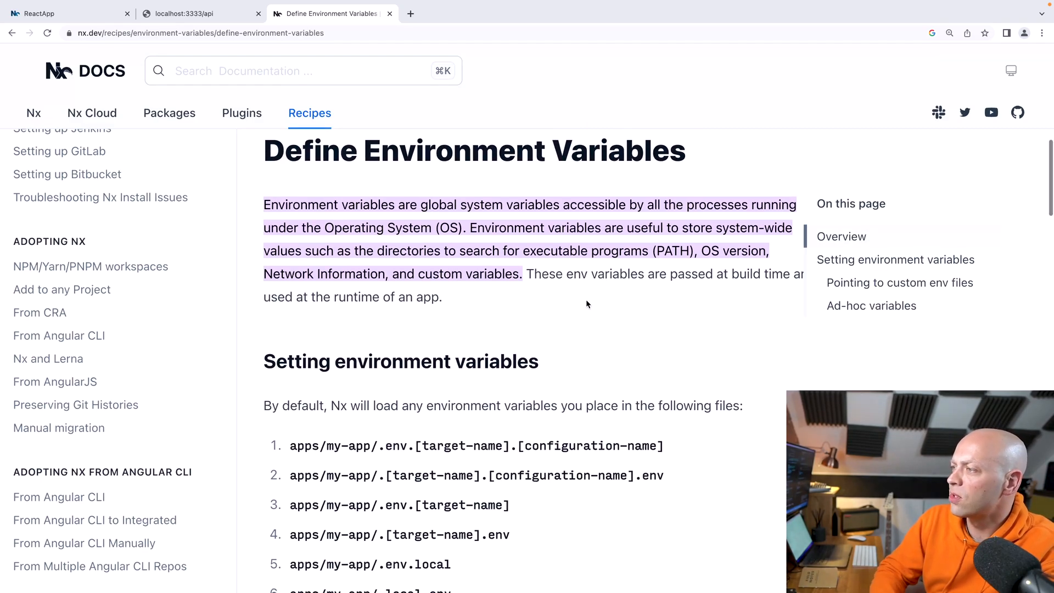
pyautogui.scroll(-3)
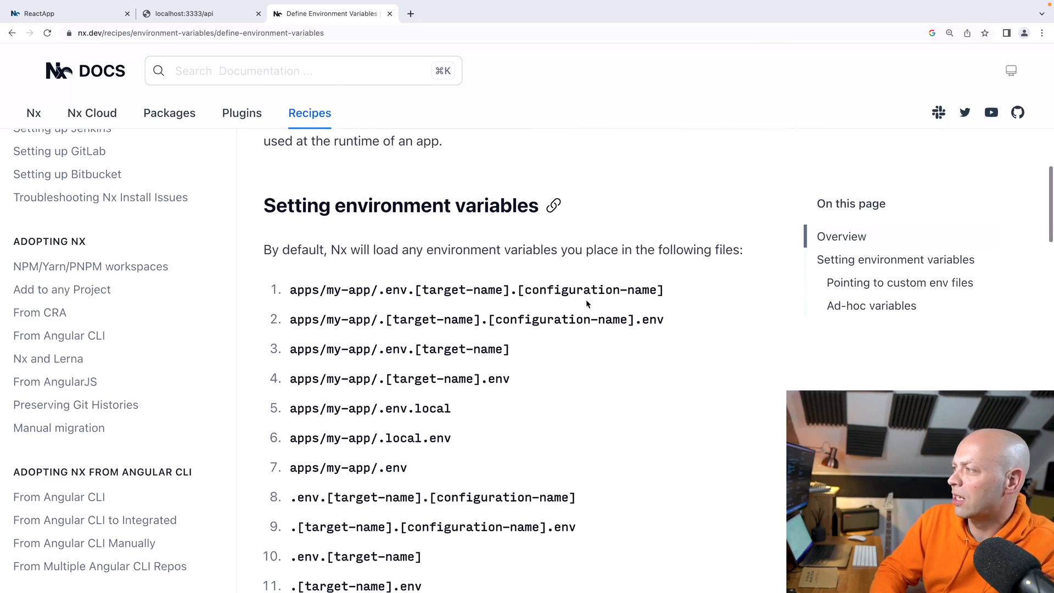
pyautogui.scroll(-3)
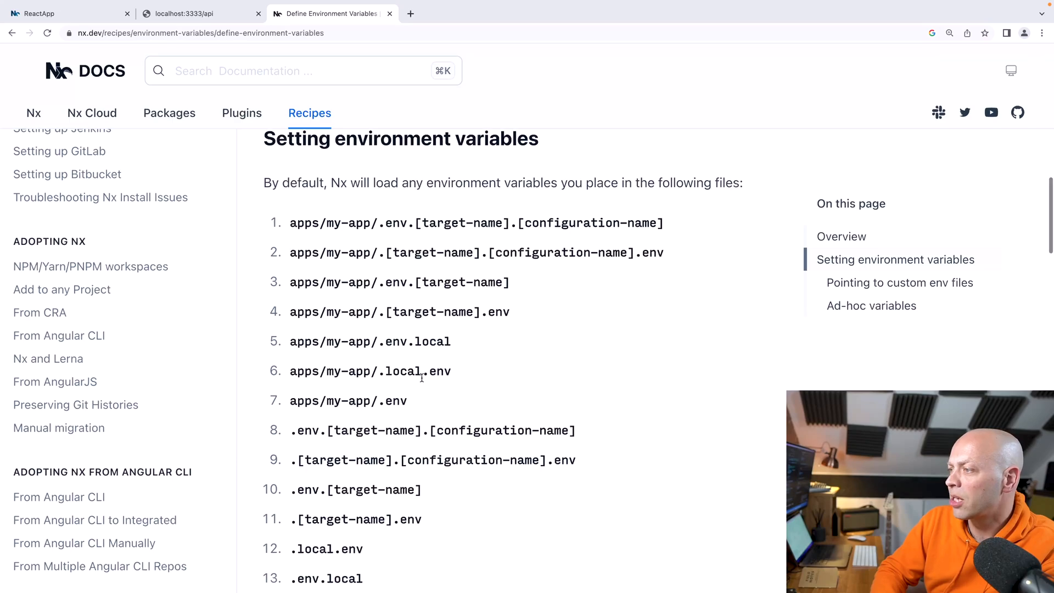
pyautogui.scroll(-3)
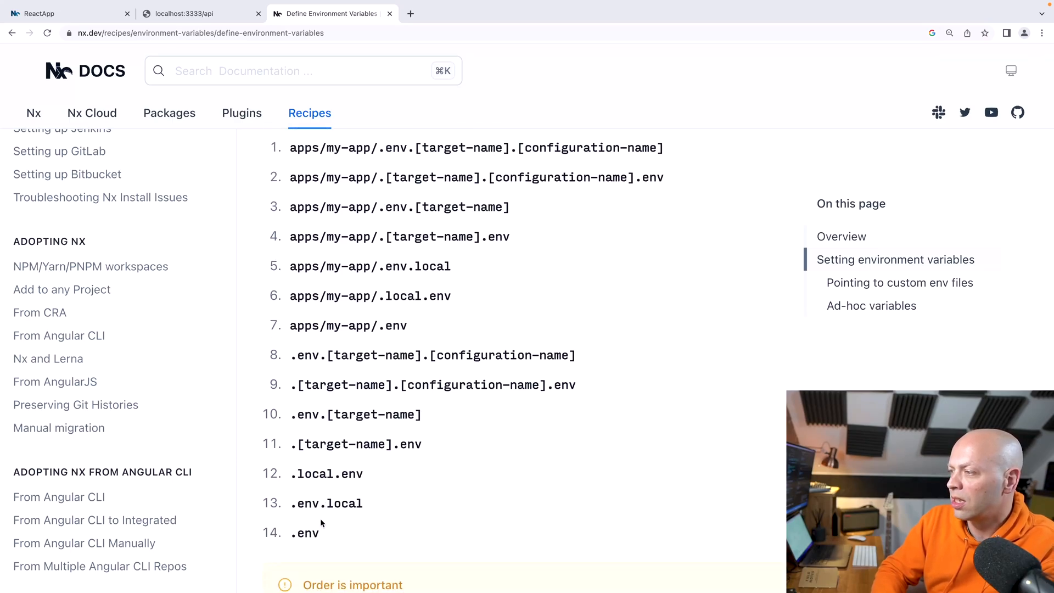